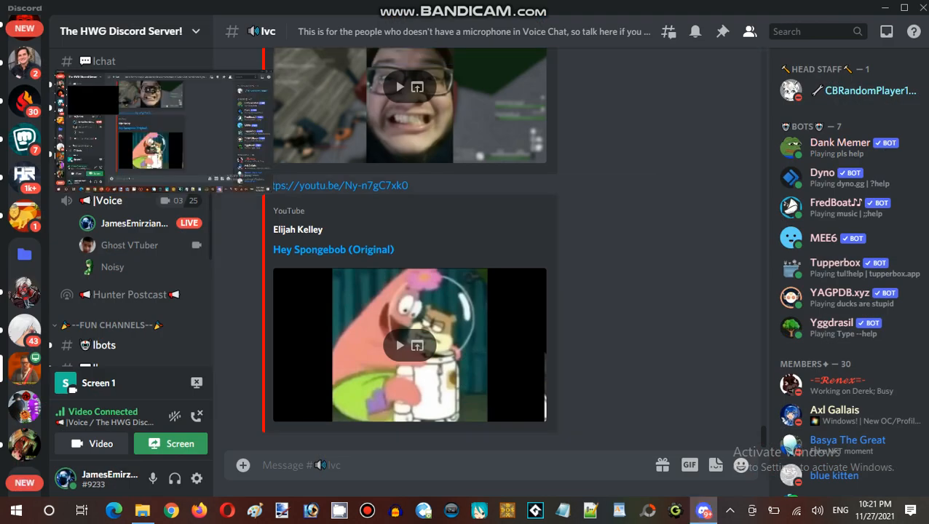
mouse_move(197, 382)
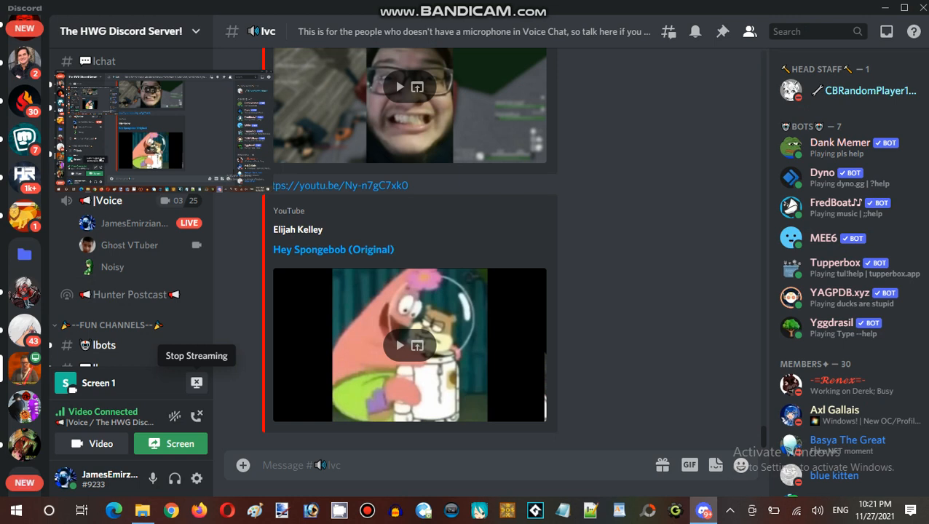